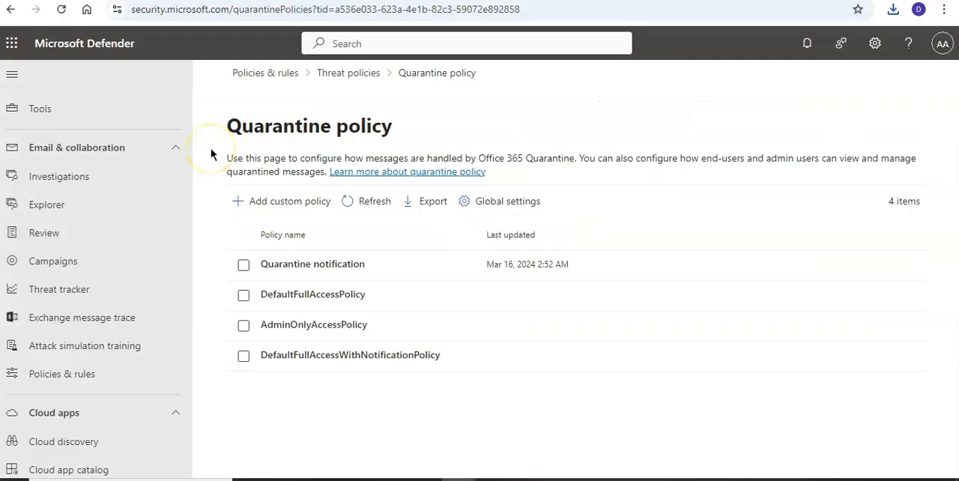
- Navigate from Home through Email & collaboration to Threat policies and reach the Rules section
left_click(327, 9)
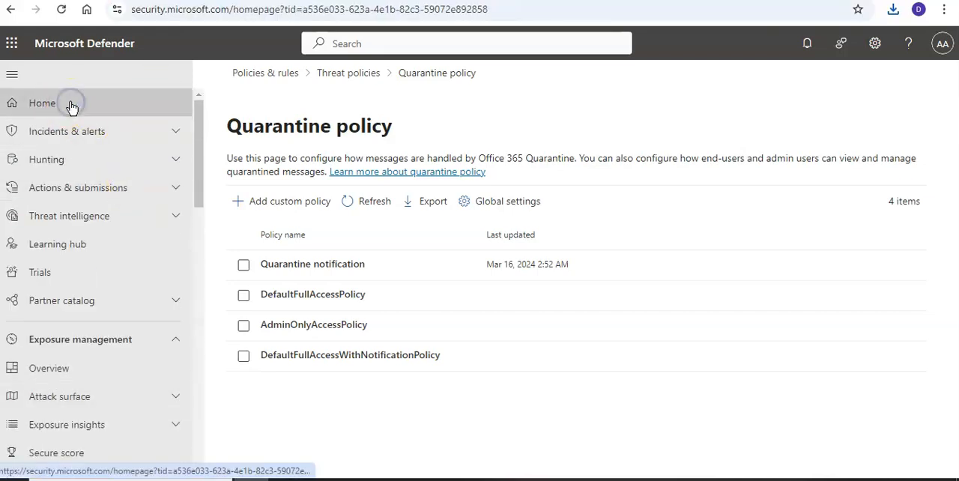
left_click(42, 102)
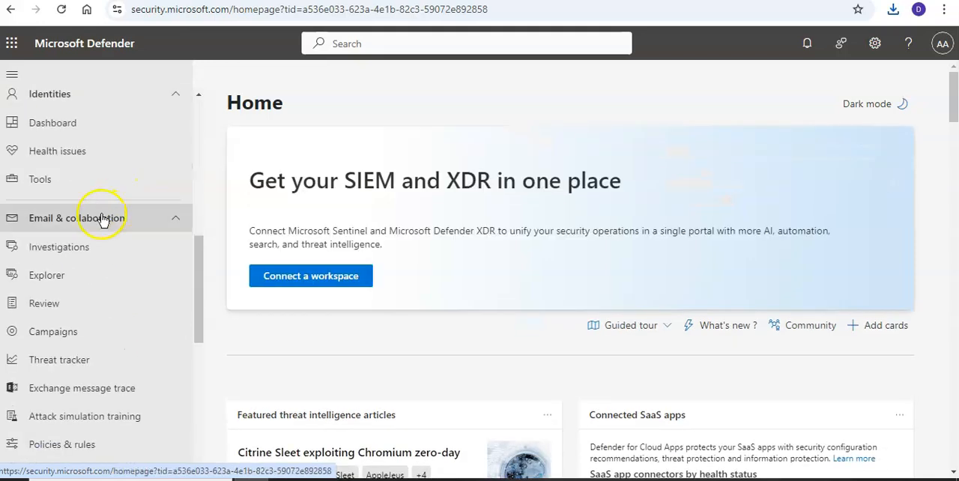
left_click(61, 303)
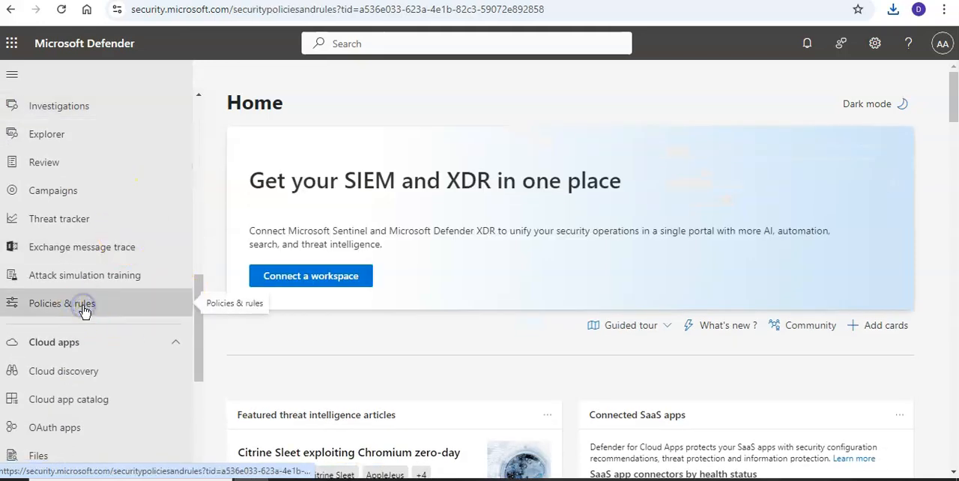
left_click(61, 302)
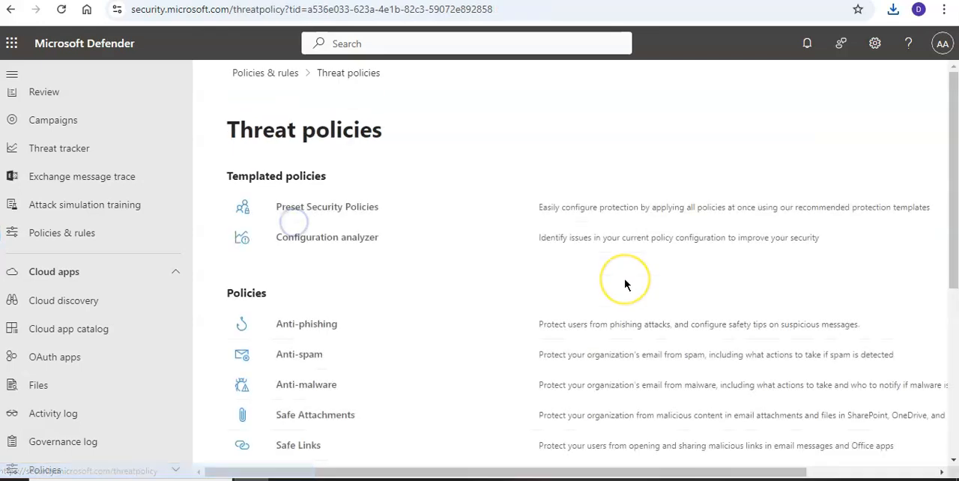
scroll("down", 3)
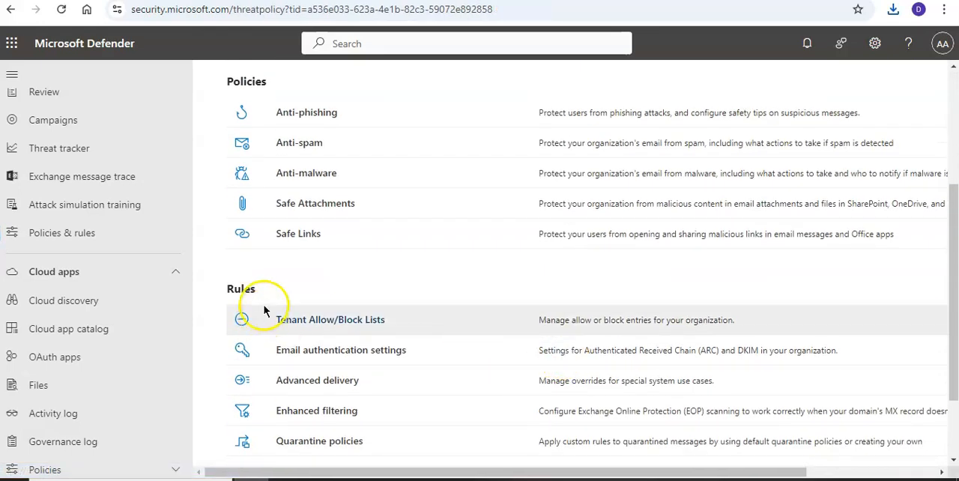
- Open Quarantine policies, listing four policies including Quarantine notification and DefaultFullAccessPolicy
left_click(319, 440)
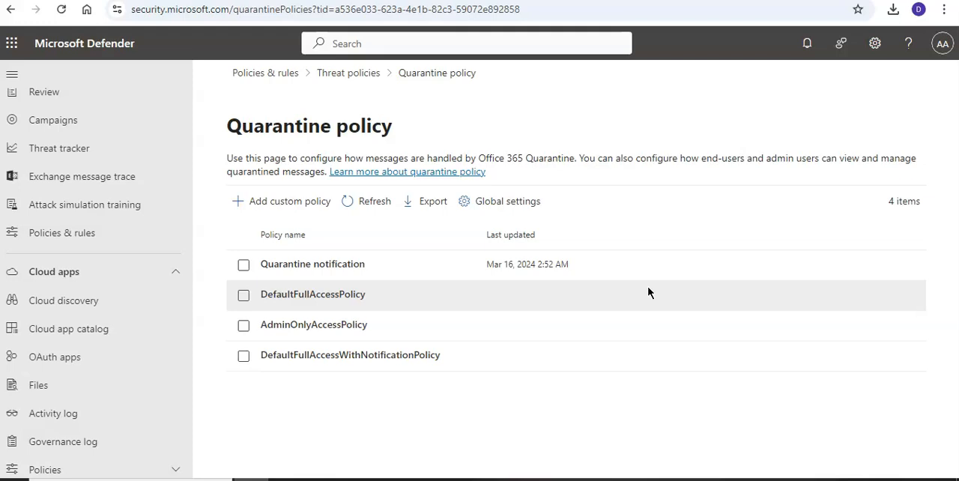
mouse_move(341, 246)
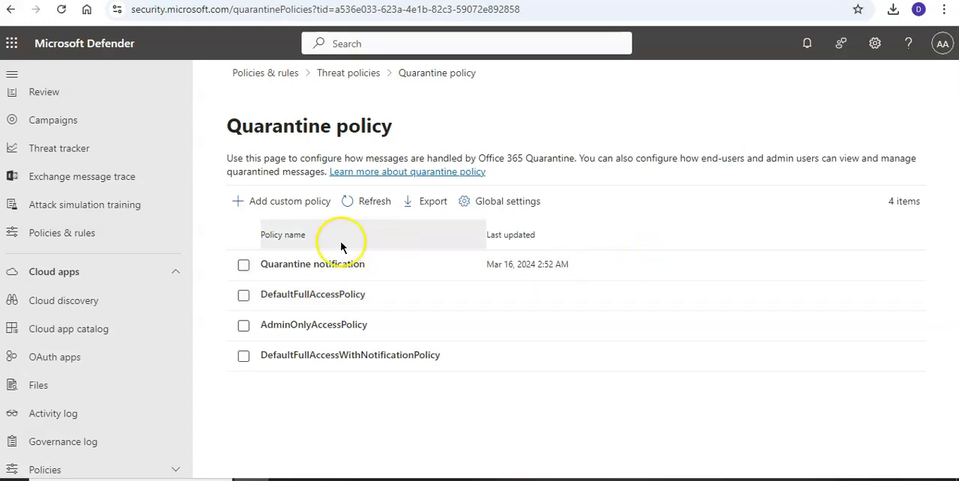
mouse_move(324, 293)
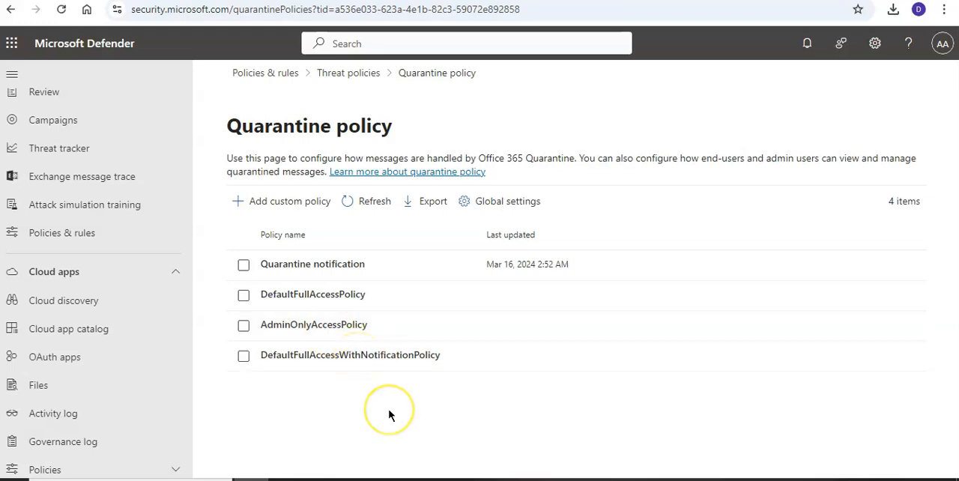
mouse_move(397, 429)
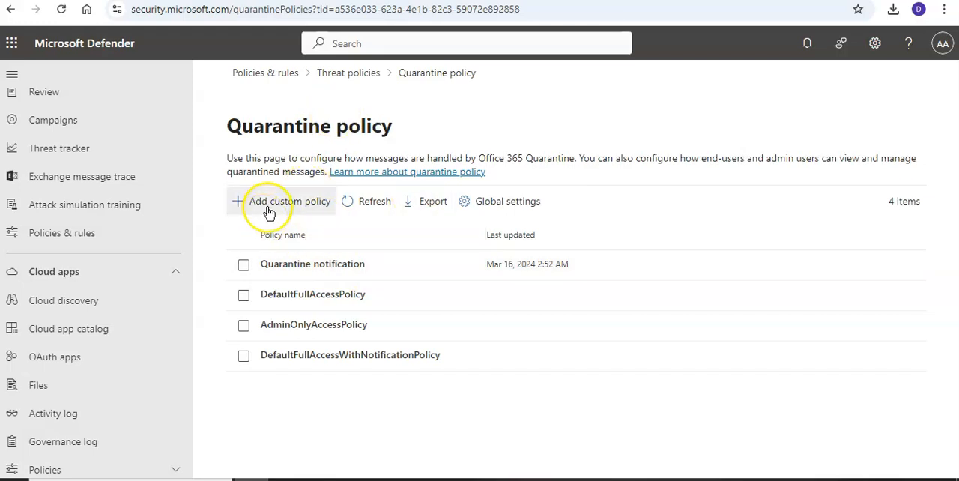
mouse_move(289, 201)
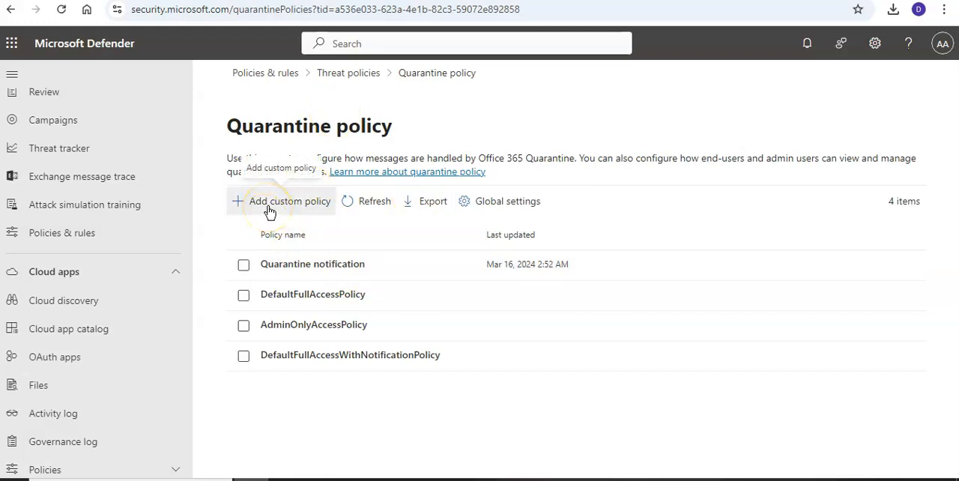
- Start a custom quarantine policy named MMY and advance to Recipient message access
left_click(289, 201)
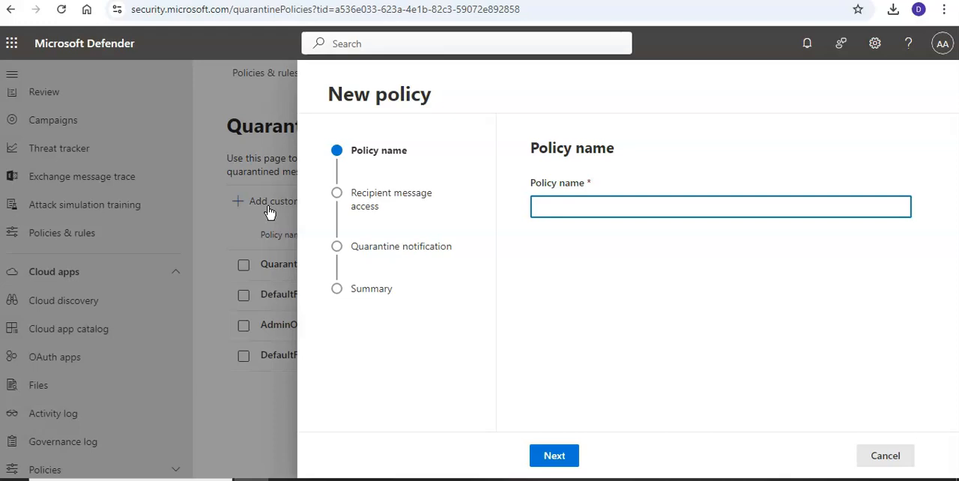
type("MMY")
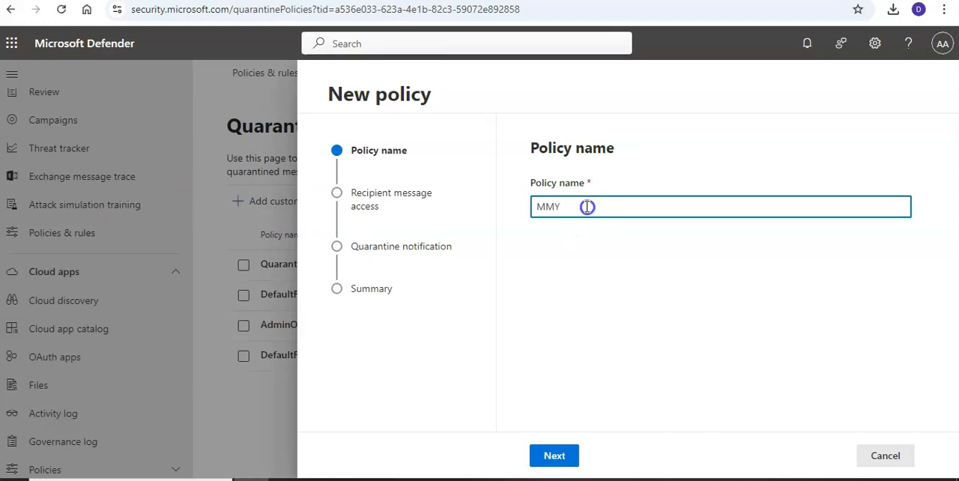
left_click(554, 456)
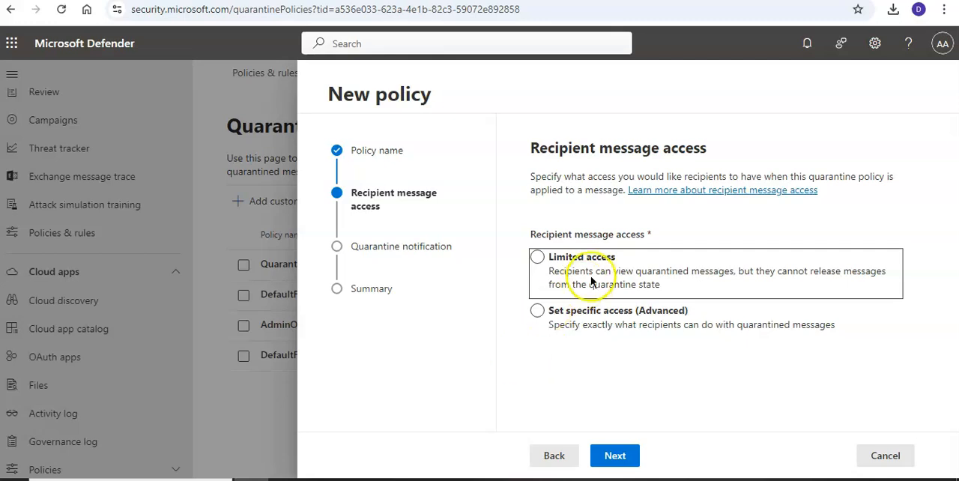
- Choose Limited access for recipients, then switch to Set specific access (Advanced)
left_click(537, 256)
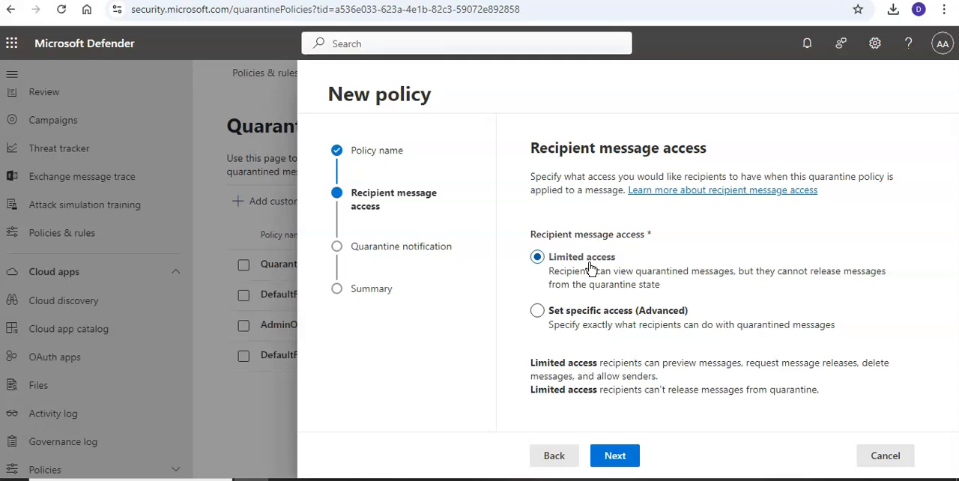
mouse_move(848, 279)
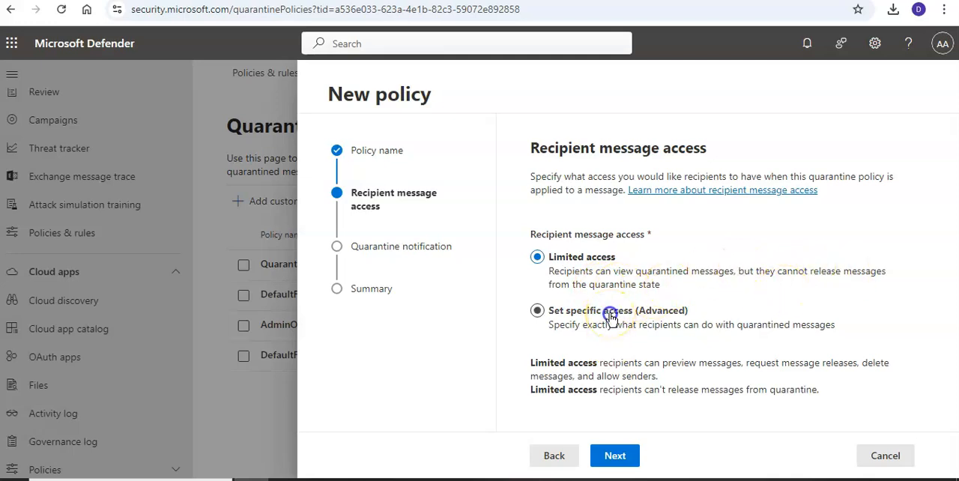
left_click(536, 310)
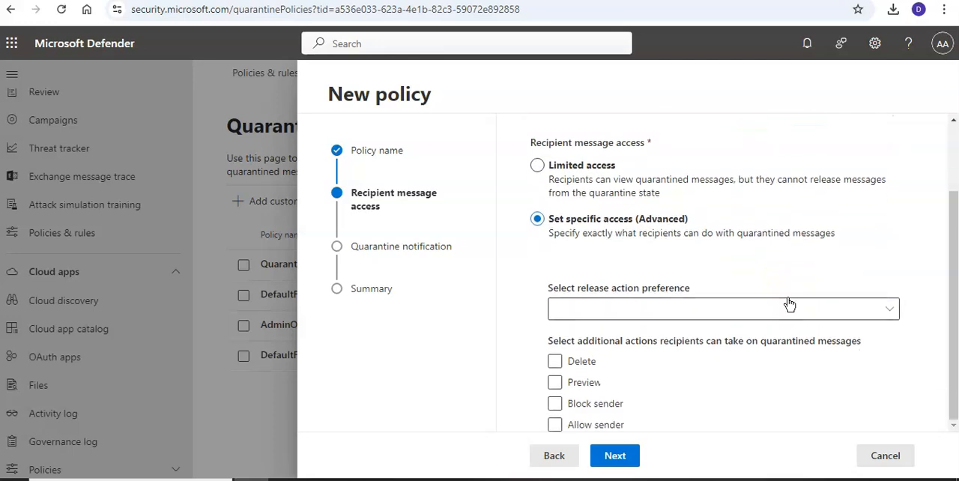
- Try advanced permissions: release preference, delete, and allow sender toggled on then off
left_click(722, 308)
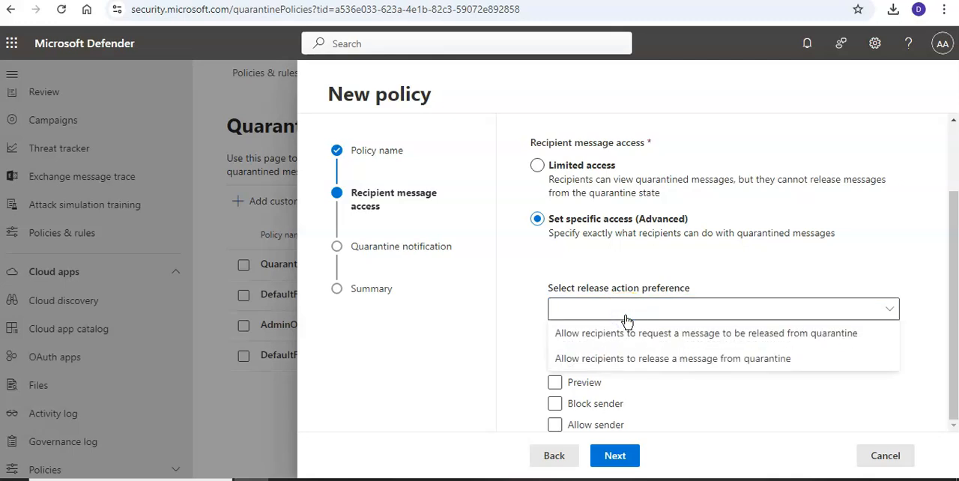
mouse_move(635, 344)
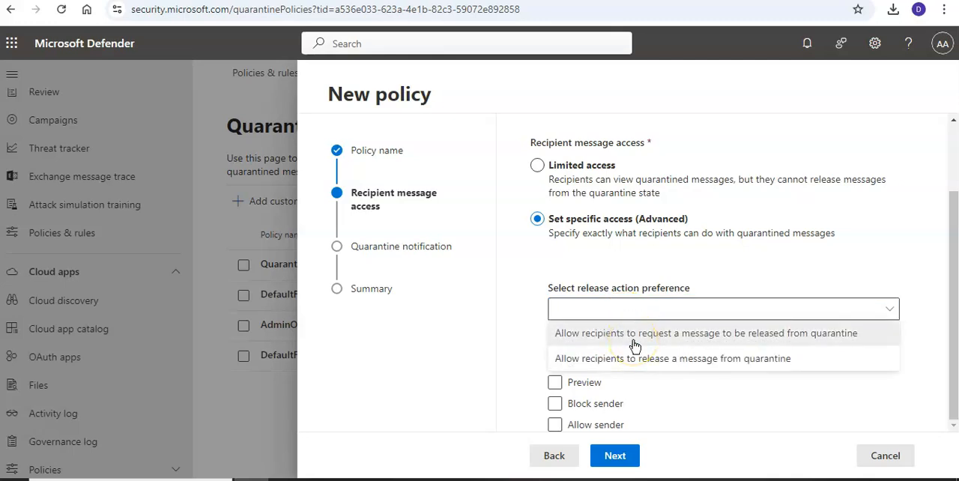
mouse_move(636, 362)
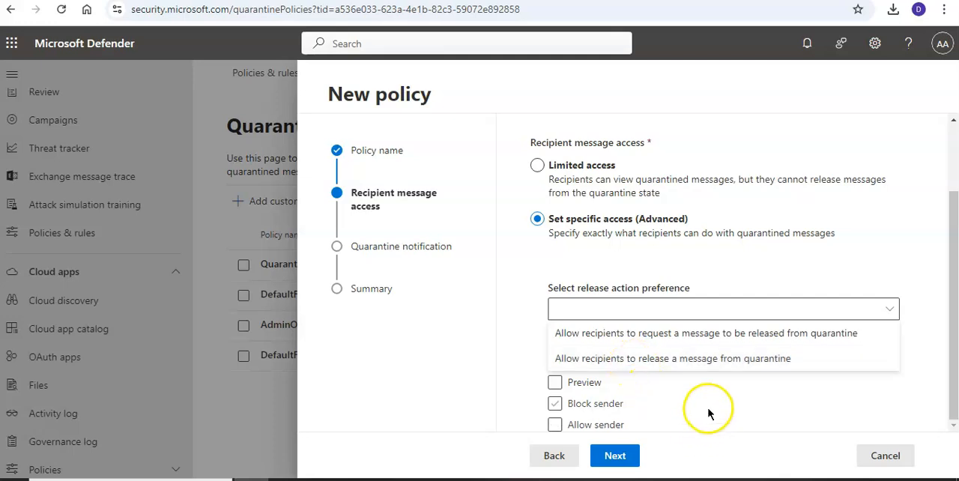
left_click(671, 358)
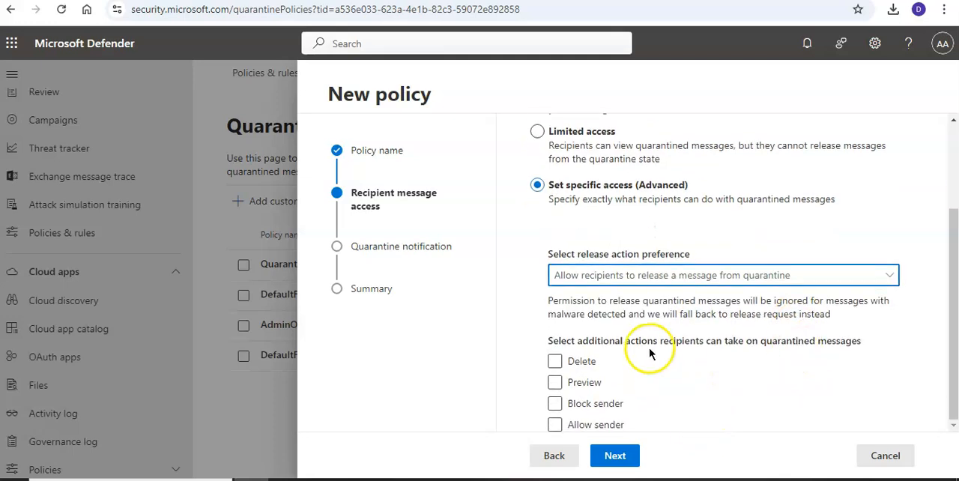
left_click(554, 361)
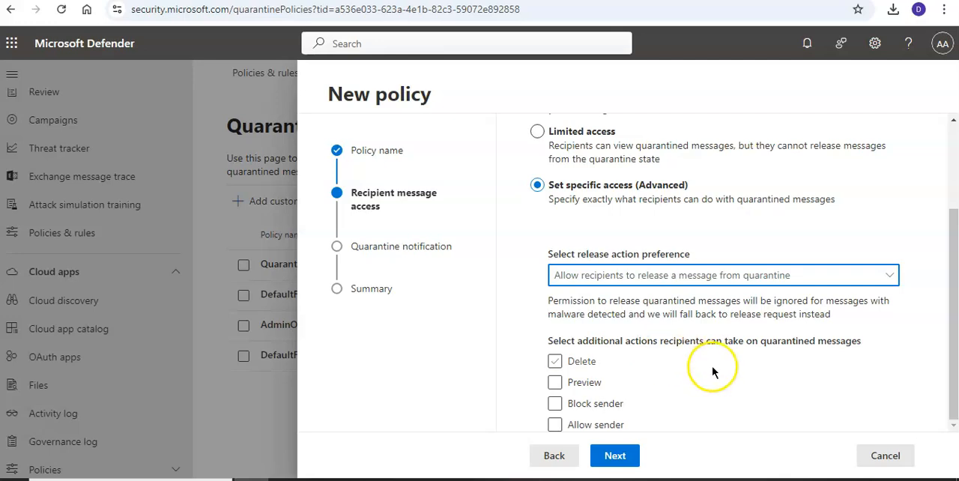
mouse_move(755, 366)
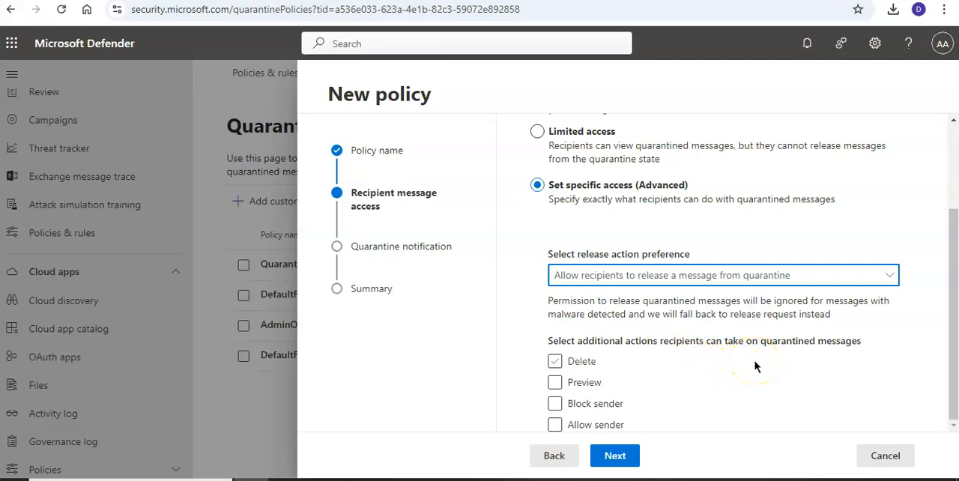
left_click(554, 426)
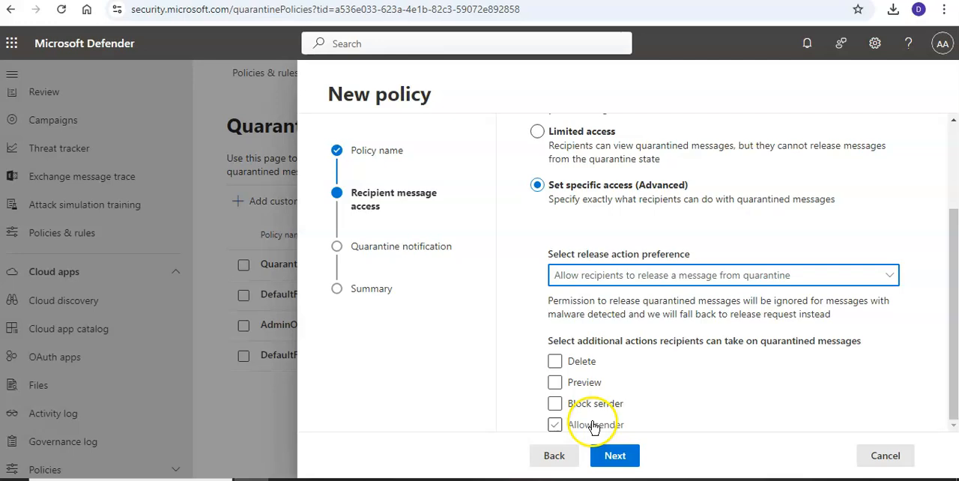
left_click(555, 424)
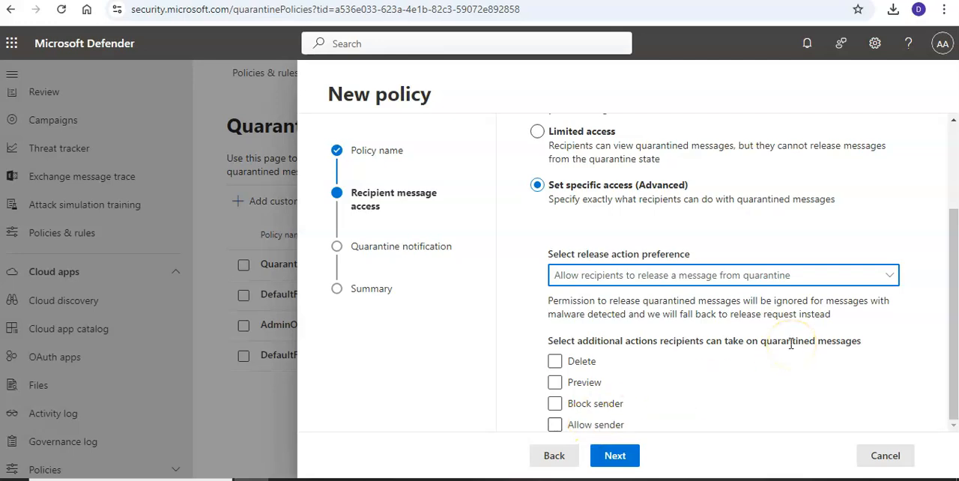
mouse_move(596, 393)
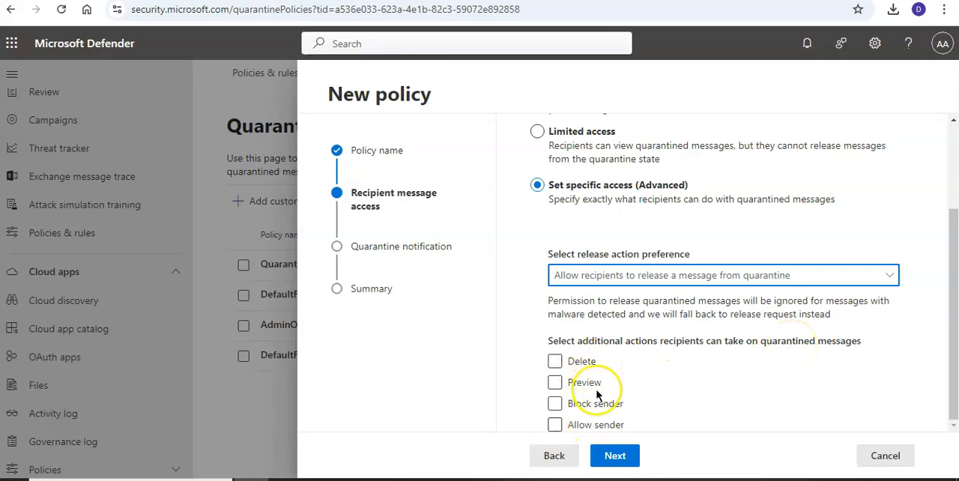
- Revert to Limited access and continue to the Quarantine notification step
left_click(536, 131)
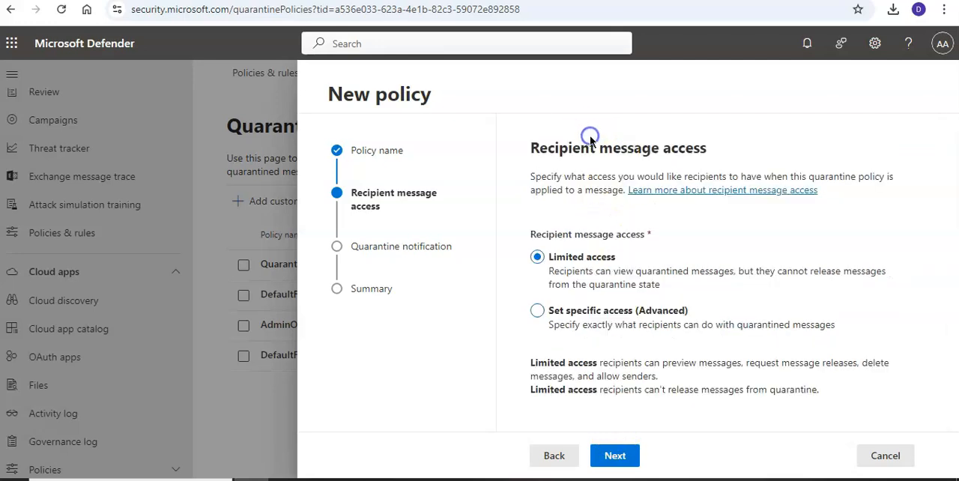
left_click(615, 455)
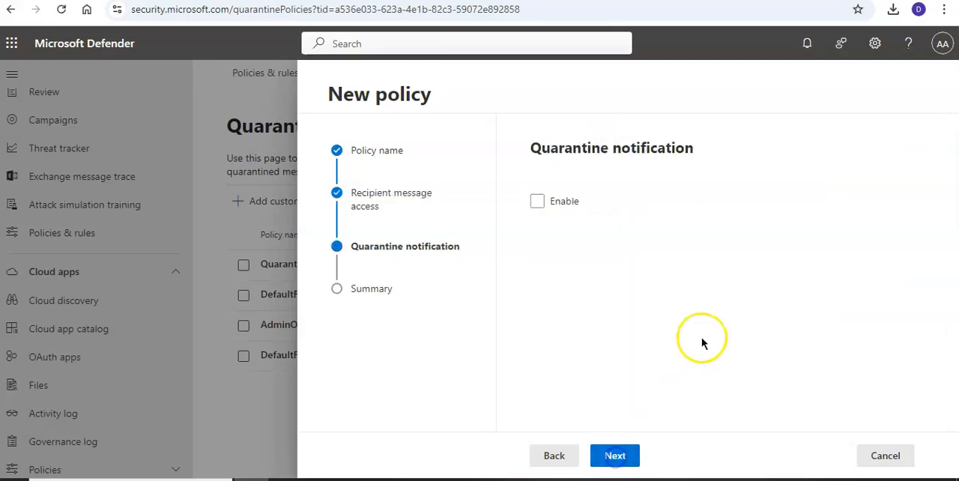
- Enable quarantine notifications, keeping blocked sender addresses excluded
left_click(536, 200)
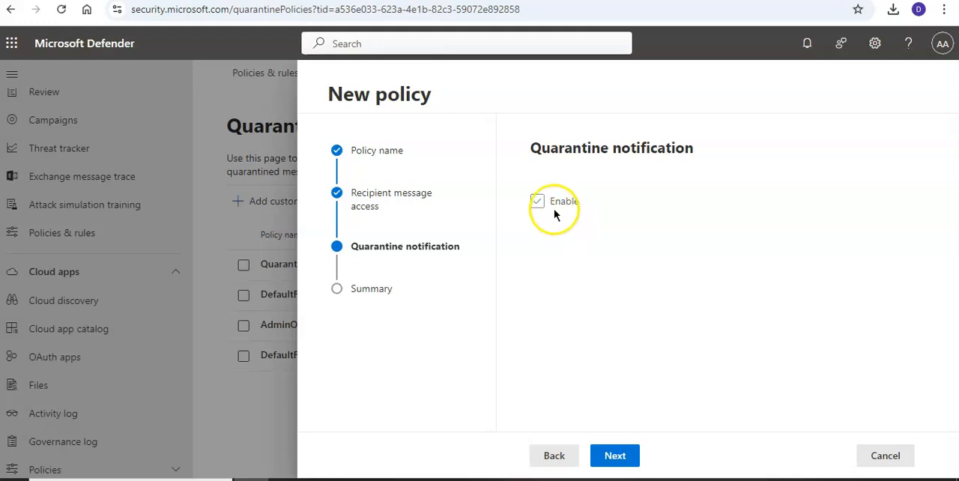
left_click(537, 200)
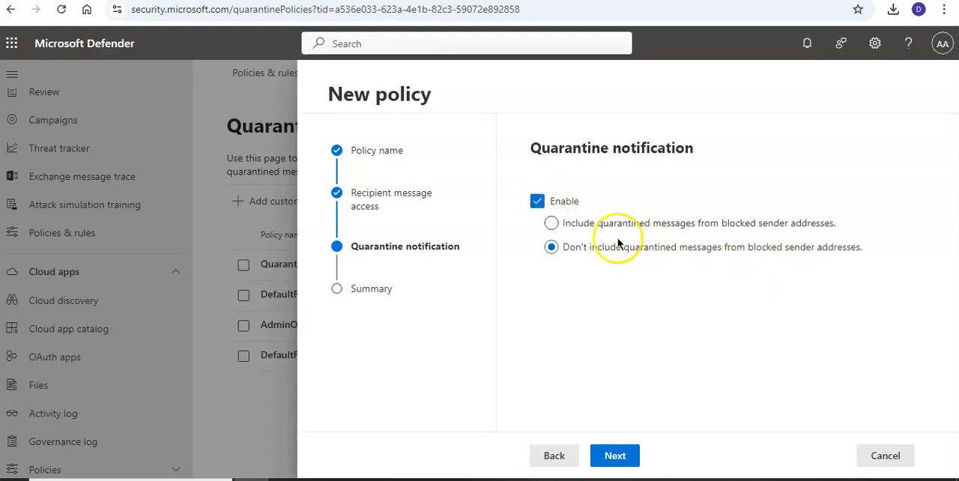
mouse_move(806, 236)
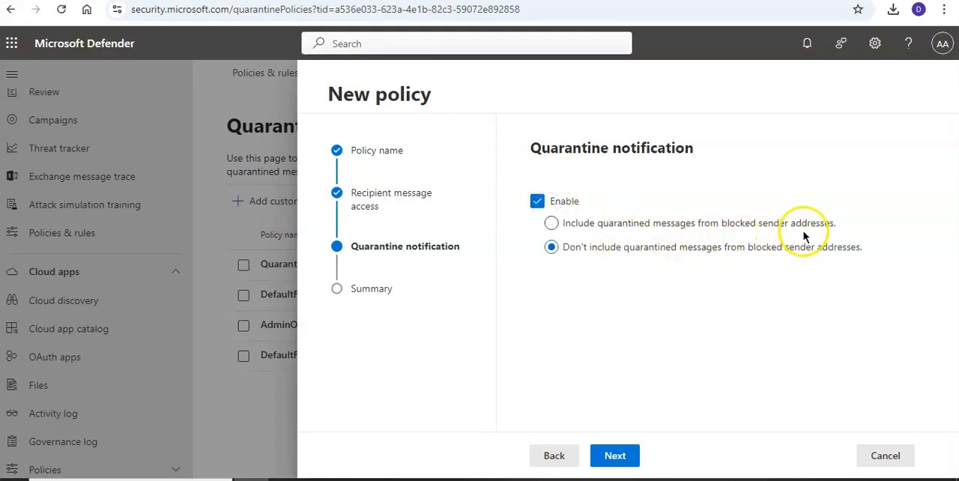
mouse_move(697, 266)
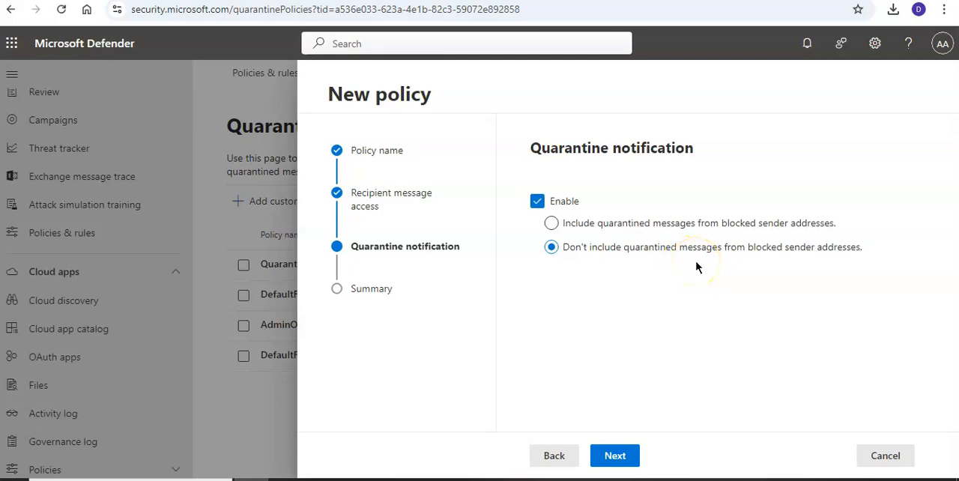
- Review the policy Summary, then cancel the wizard back to the four-policy list
left_click(614, 456)
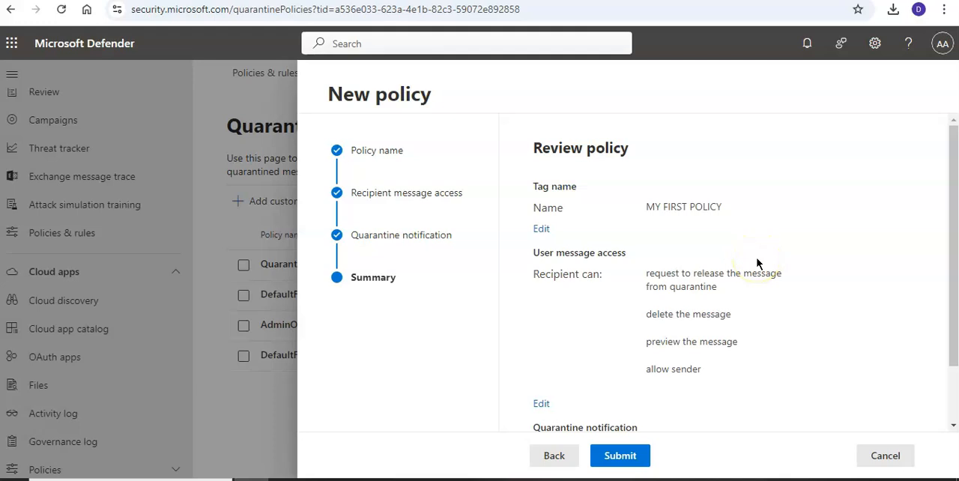
scroll("down", 3)
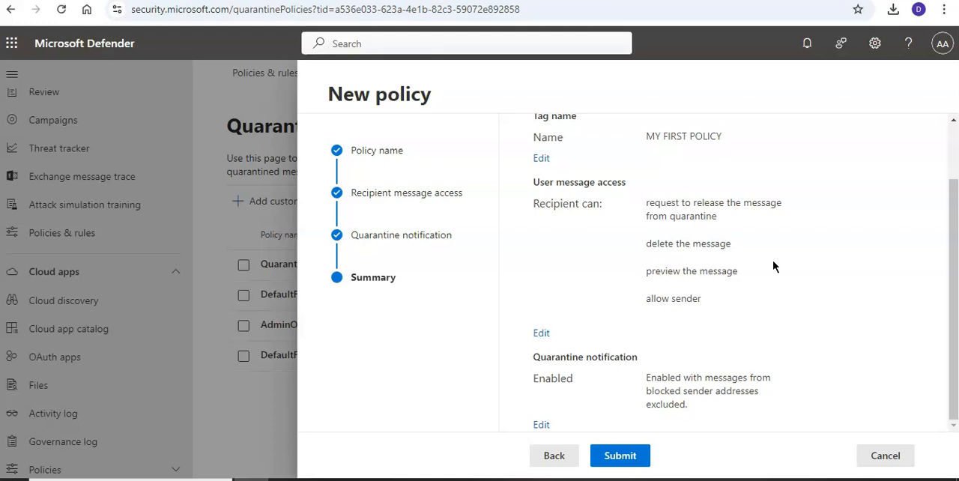
mouse_move(884, 455)
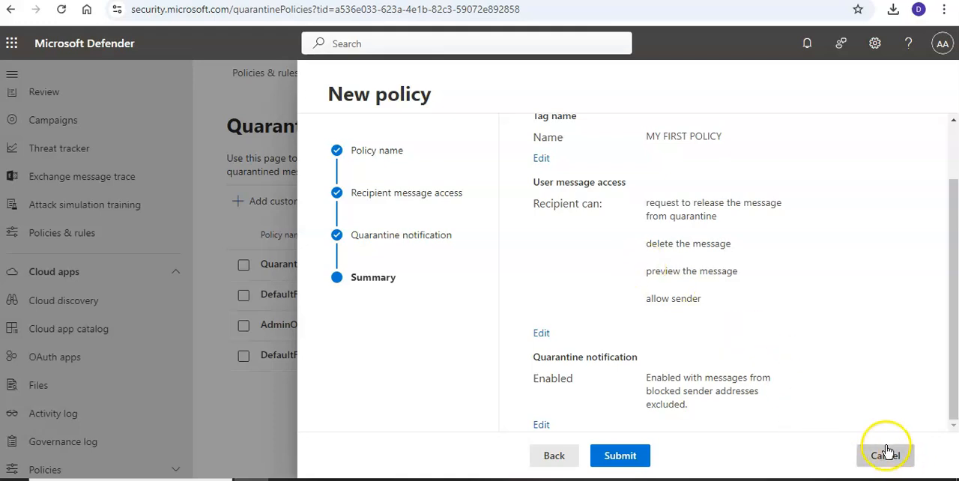
left_click(885, 456)
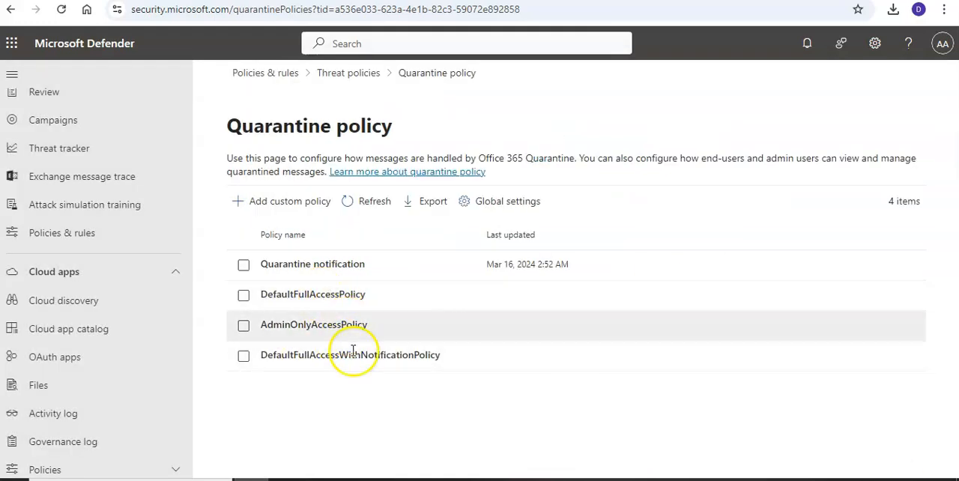
- Open the Quarantine notification policy's details showing permissions and notifications enabled
left_click(312, 264)
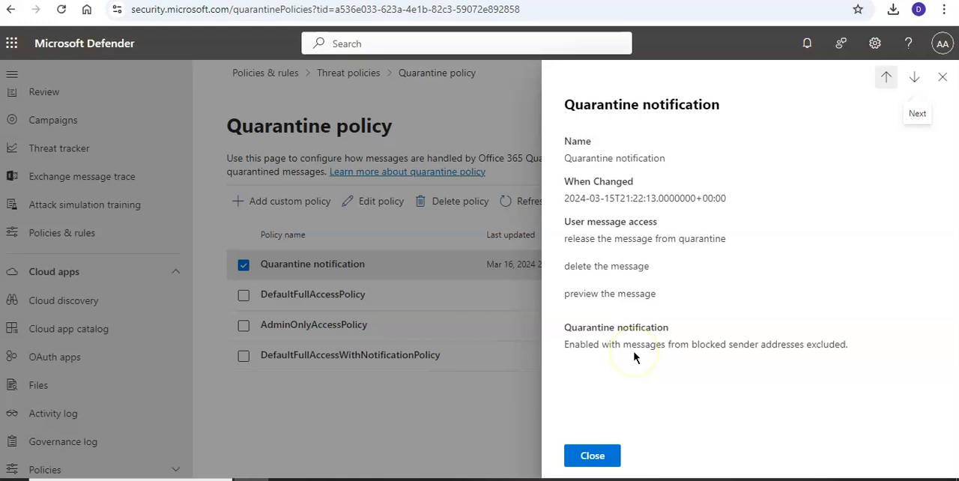
mouse_move(635, 359)
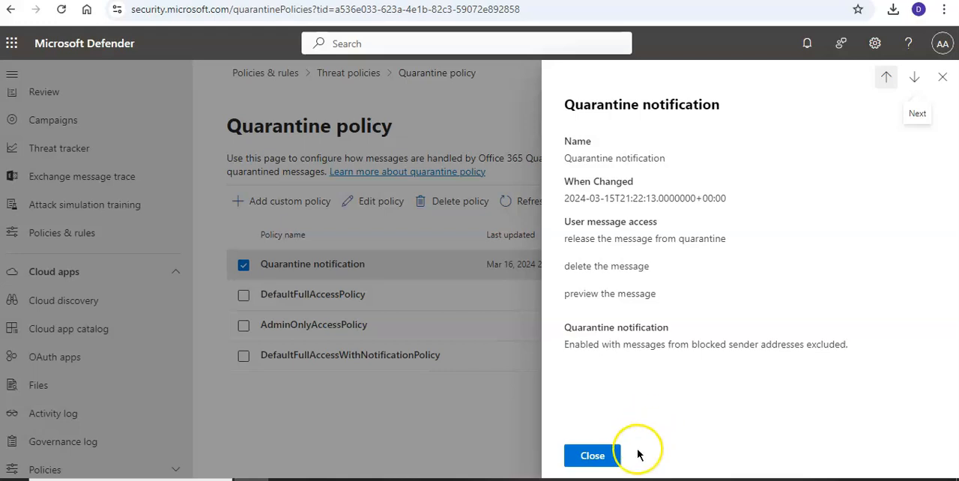
- Return via the Threat policies breadcrumb to the Anti-spam policies page
left_click(592, 456)
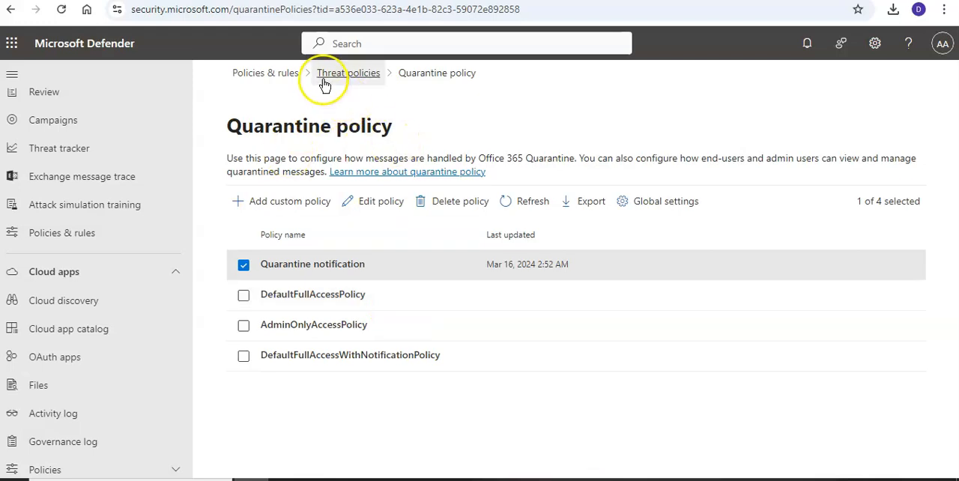
left_click(348, 72)
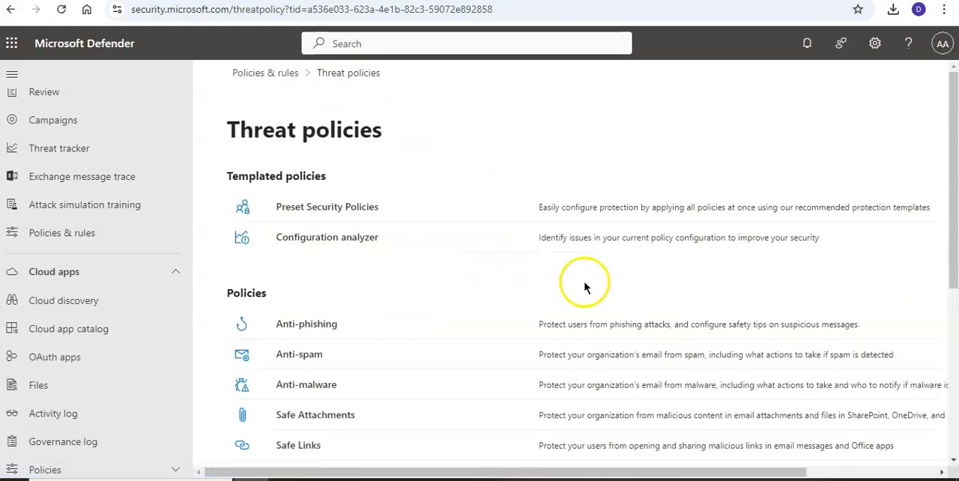
left_click(300, 354)
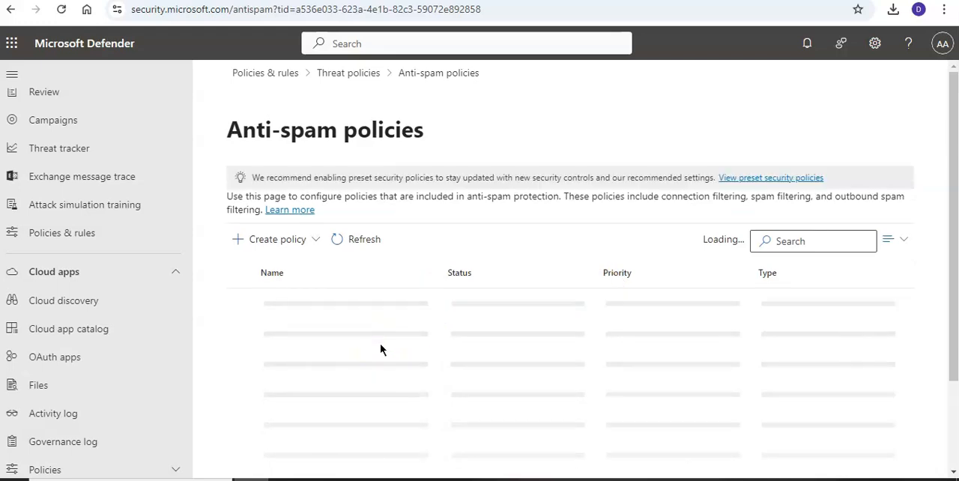
mouse_move(288, 243)
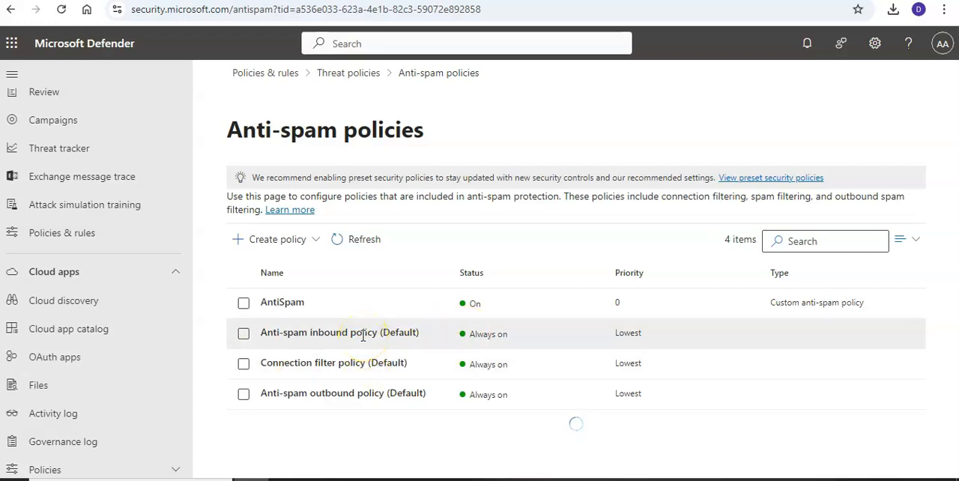
- Open Anti-spam inbound policy (Default) details to its Actions with AdminOnlyAccessPolicy quarantine policy
left_click(339, 332)
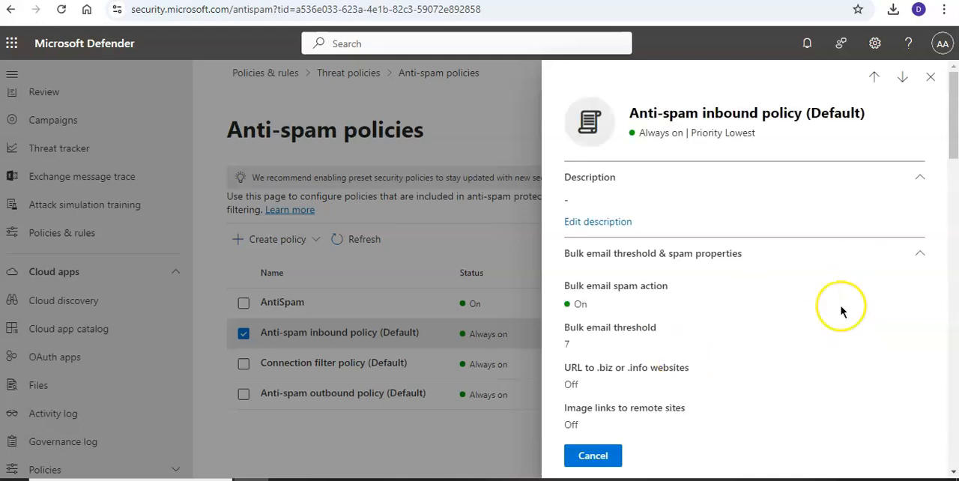
mouse_move(842, 312)
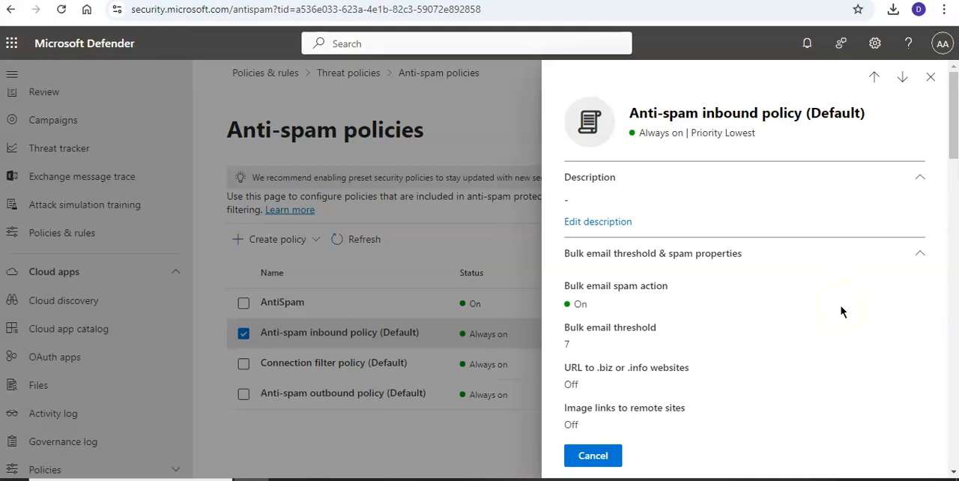
scroll("down", 3)
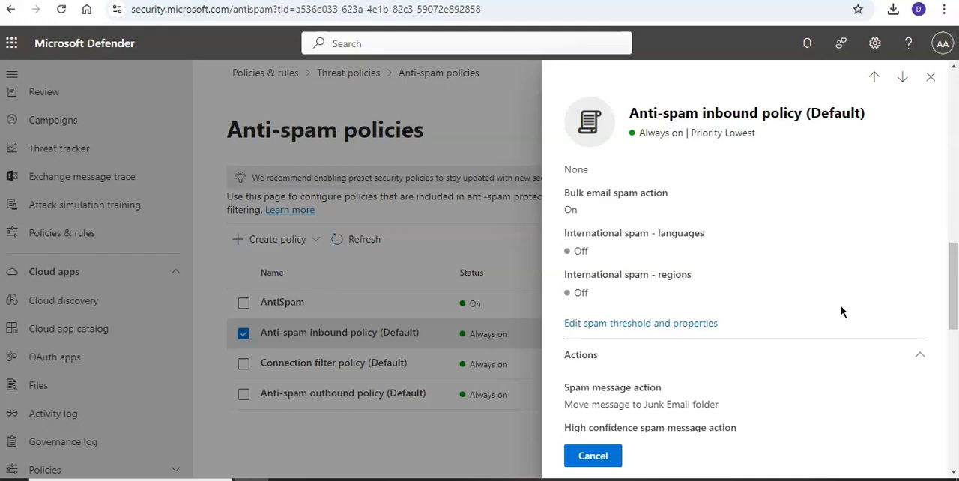
scroll("down", 3)
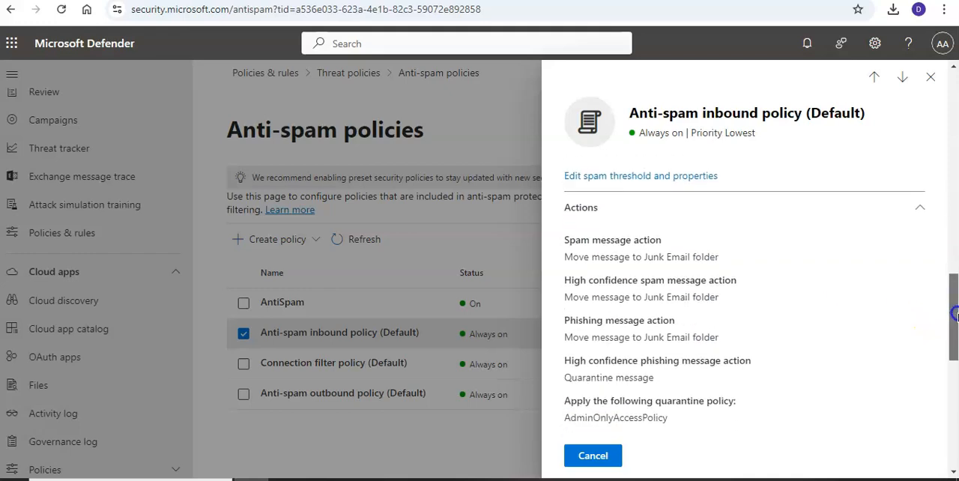
scroll("down", 3)
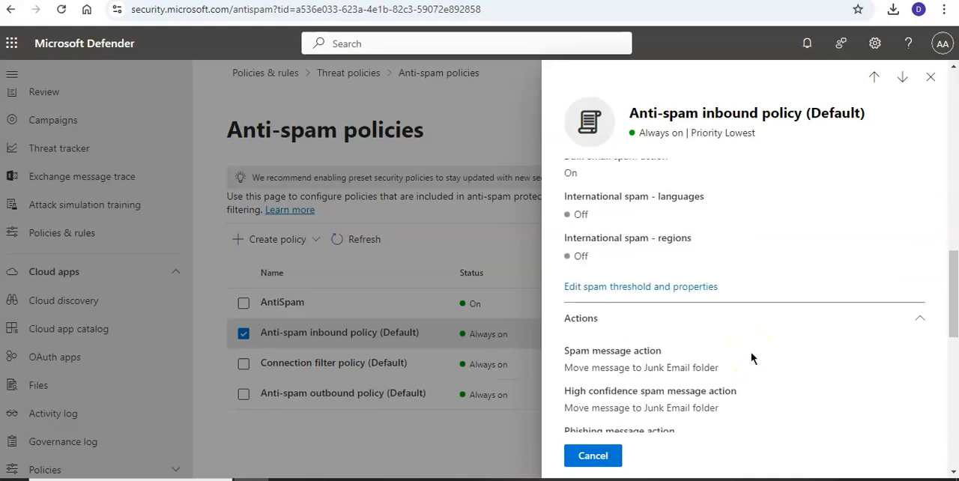
left_click(931, 78)
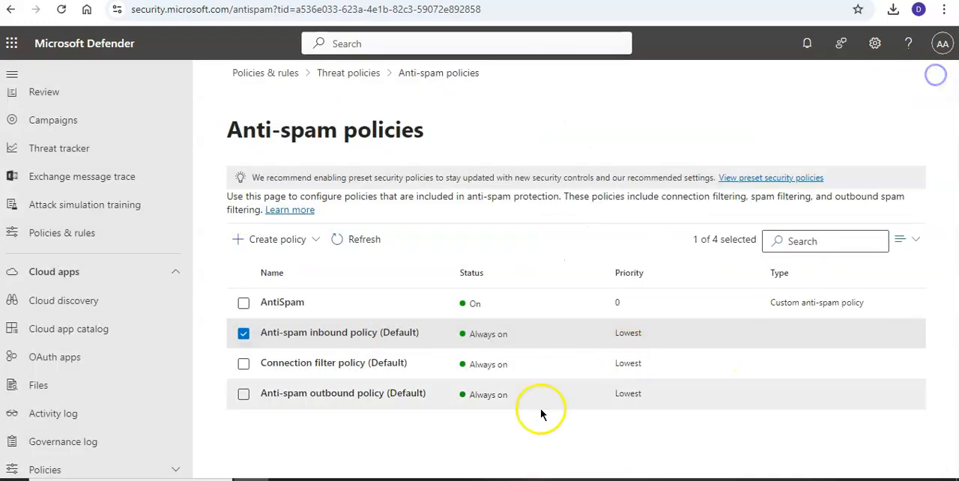
left_click(339, 332)
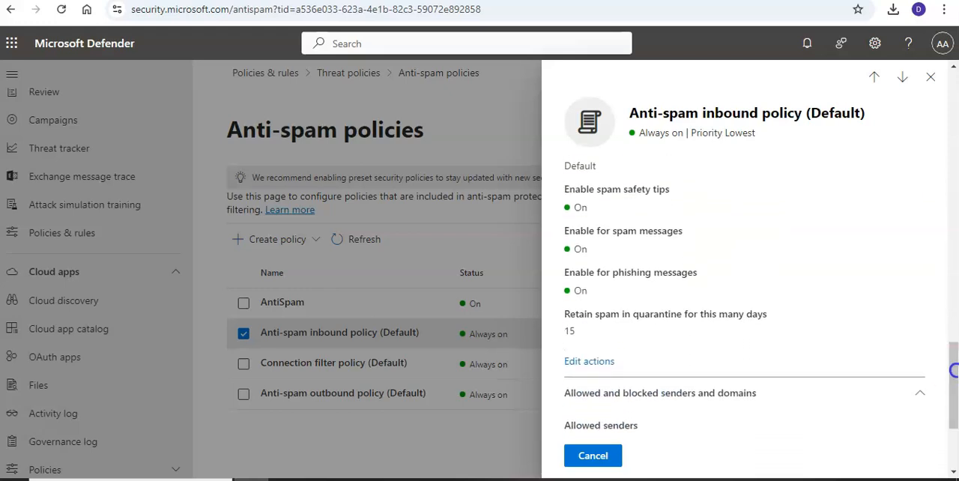
left_click(589, 361)
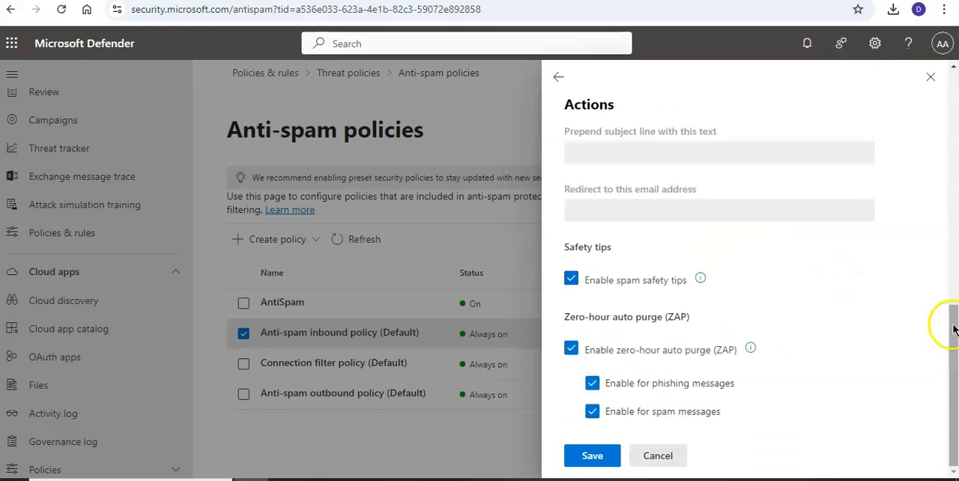
scroll("up", 3)
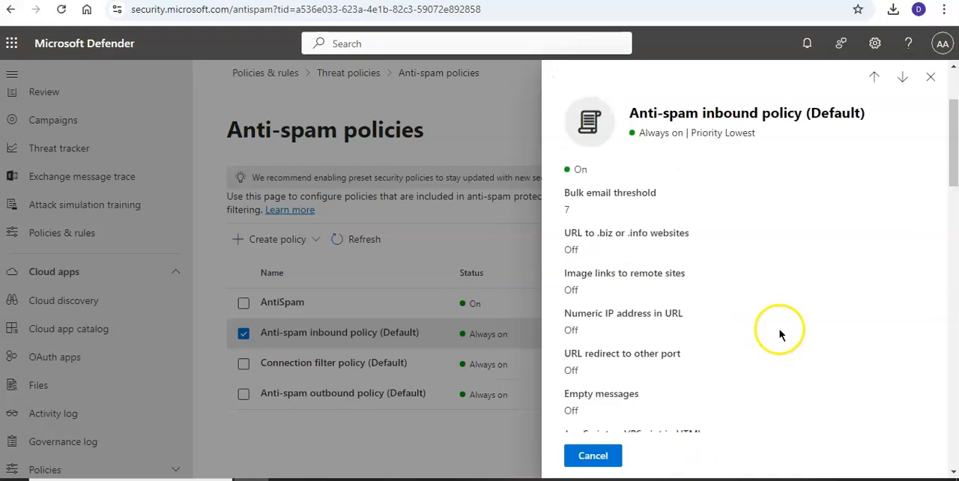
- Review the inbound policy's Actions and assigned quarantine policy, then close its details flyout
scroll("down", 3)
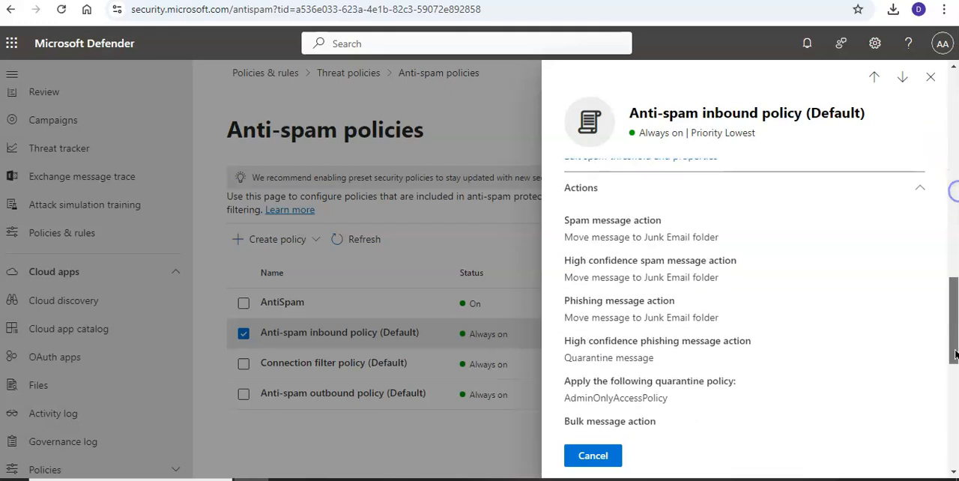
scroll("down", 3)
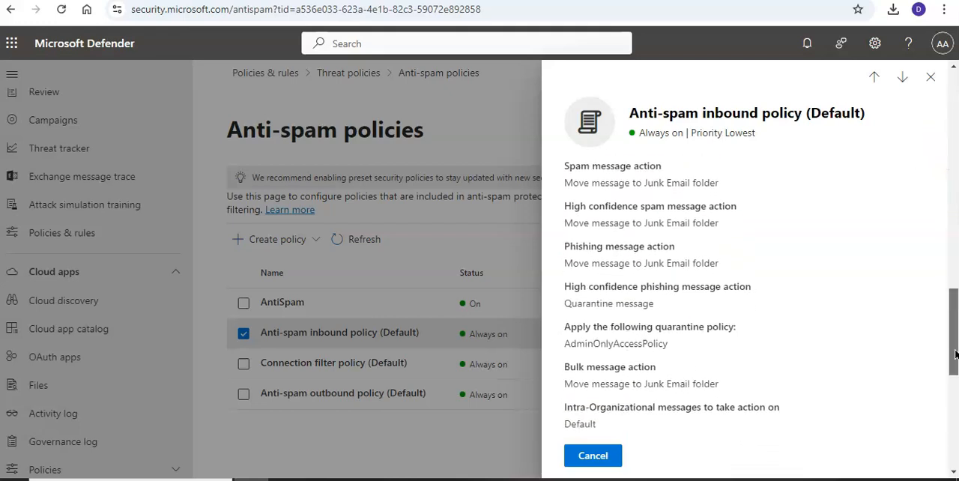
scroll("down", 3)
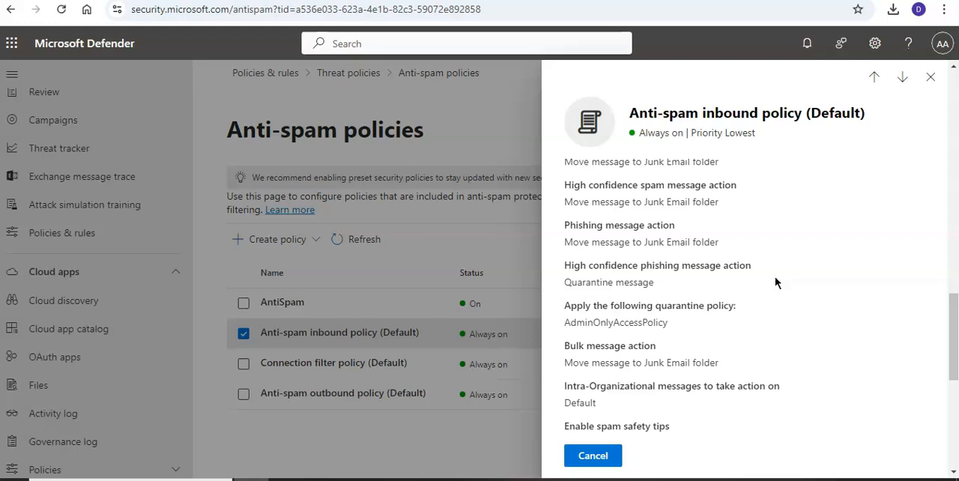
left_click(593, 455)
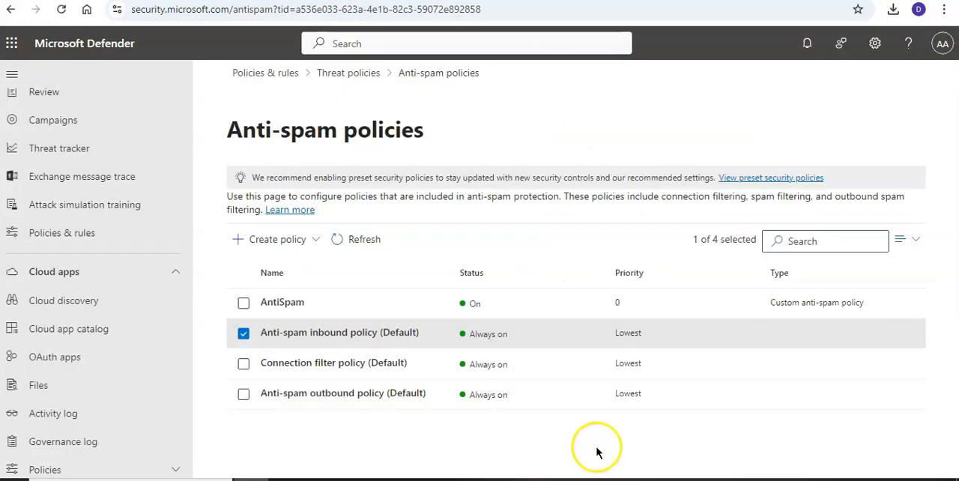
mouse_move(598, 453)
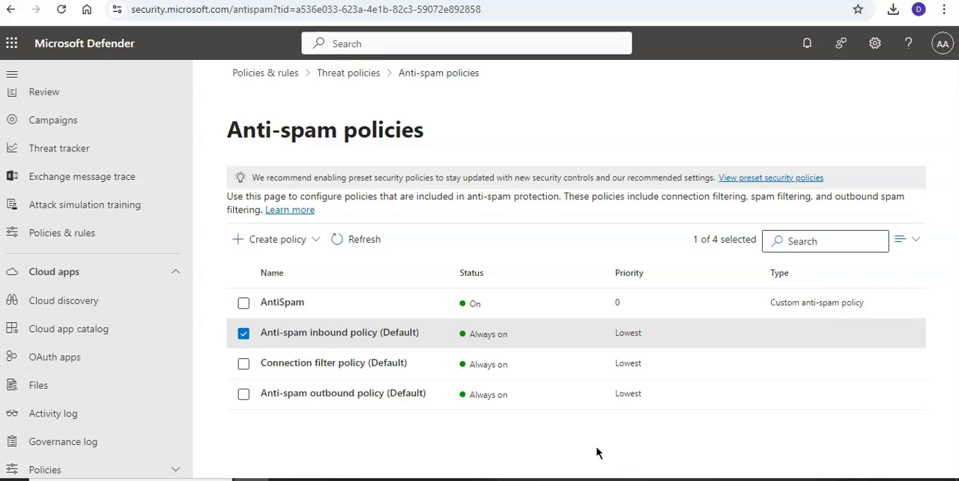